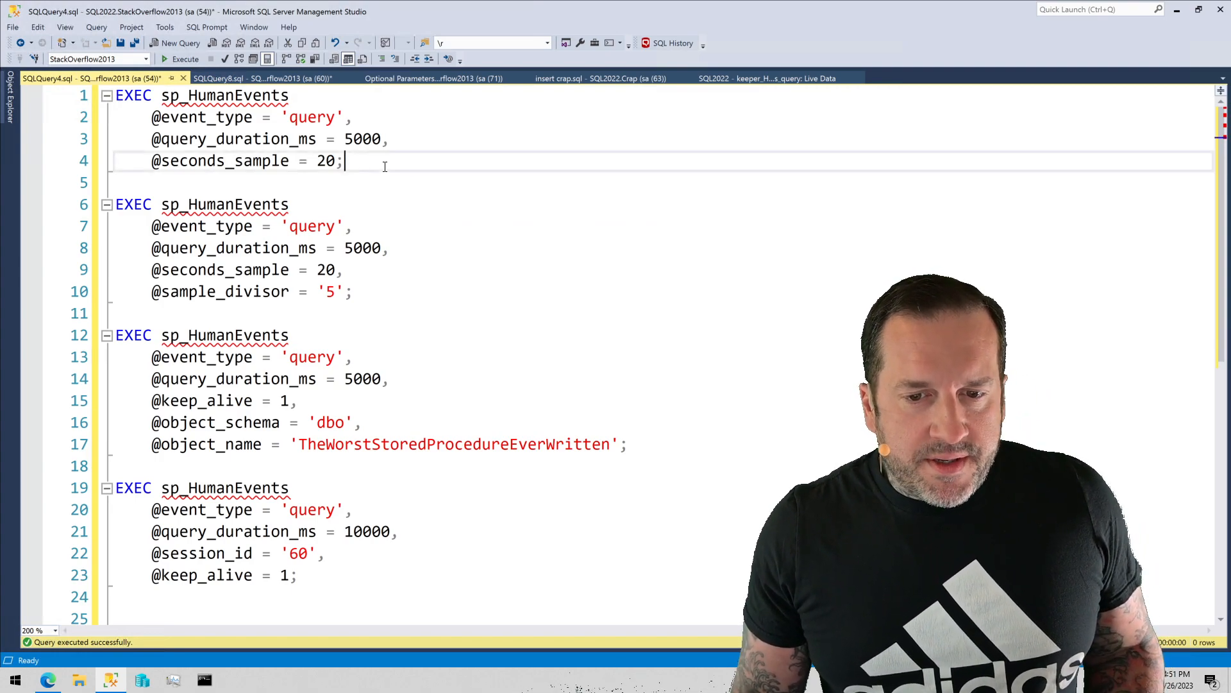
# Review the first sp_HumanEvents call and its sample_divisor parameter before running the COUNT_BIG join.
pyautogui.moveTo(115, 94); pyautogui.dragTo(344, 162)
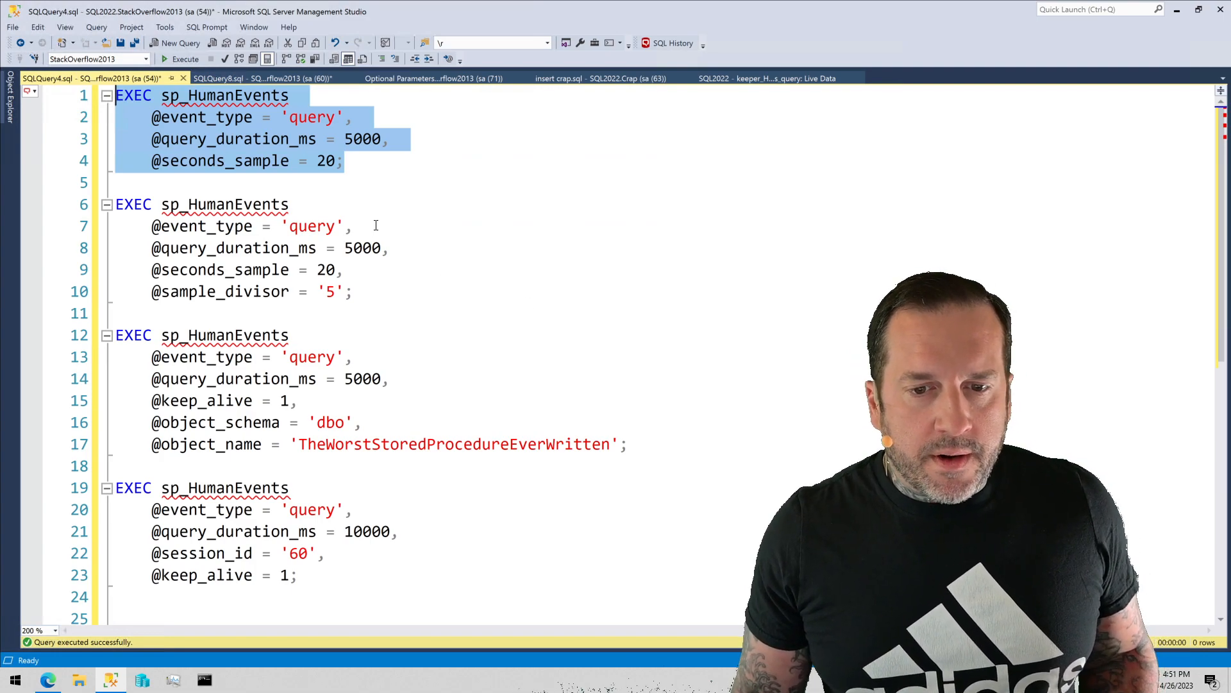
pyautogui.moveTo(313, 130)
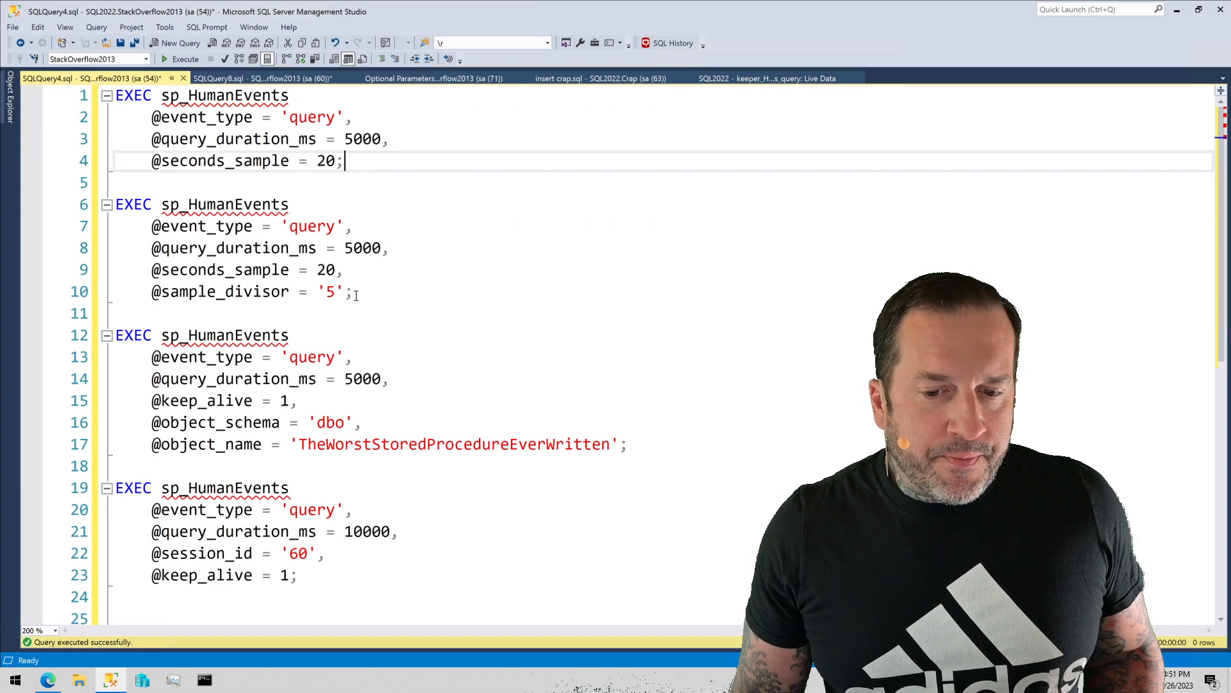
pyautogui.tripleClick(220, 291)
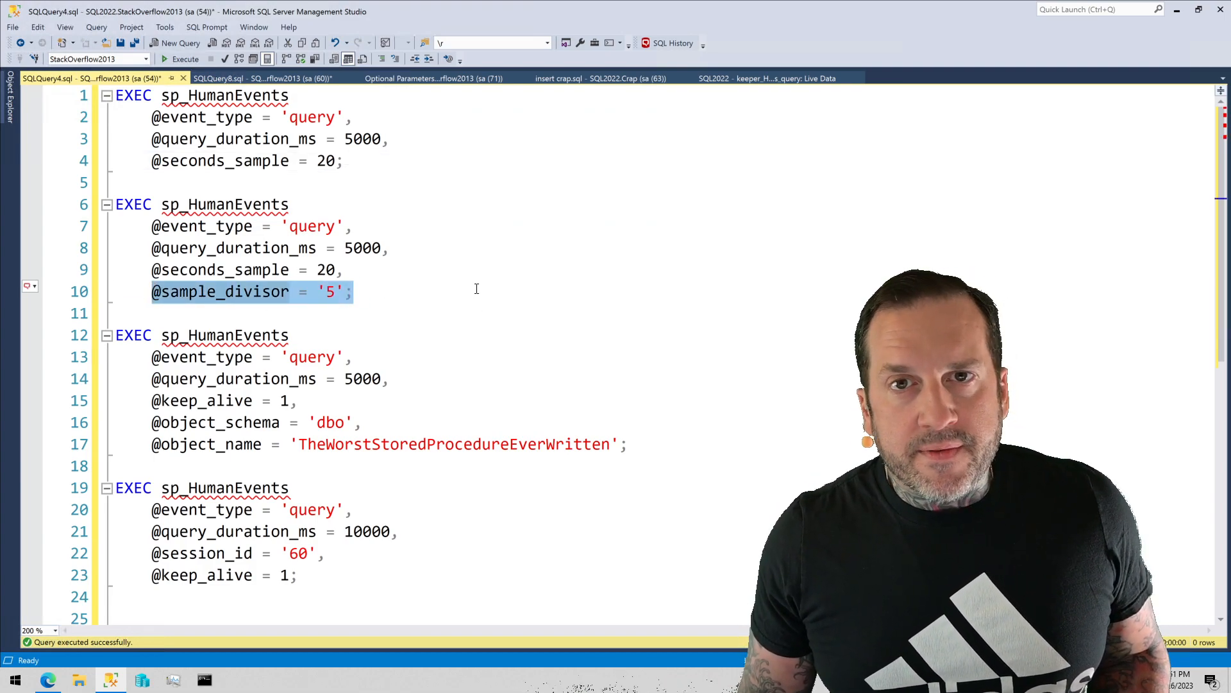
pyautogui.click(355, 291)
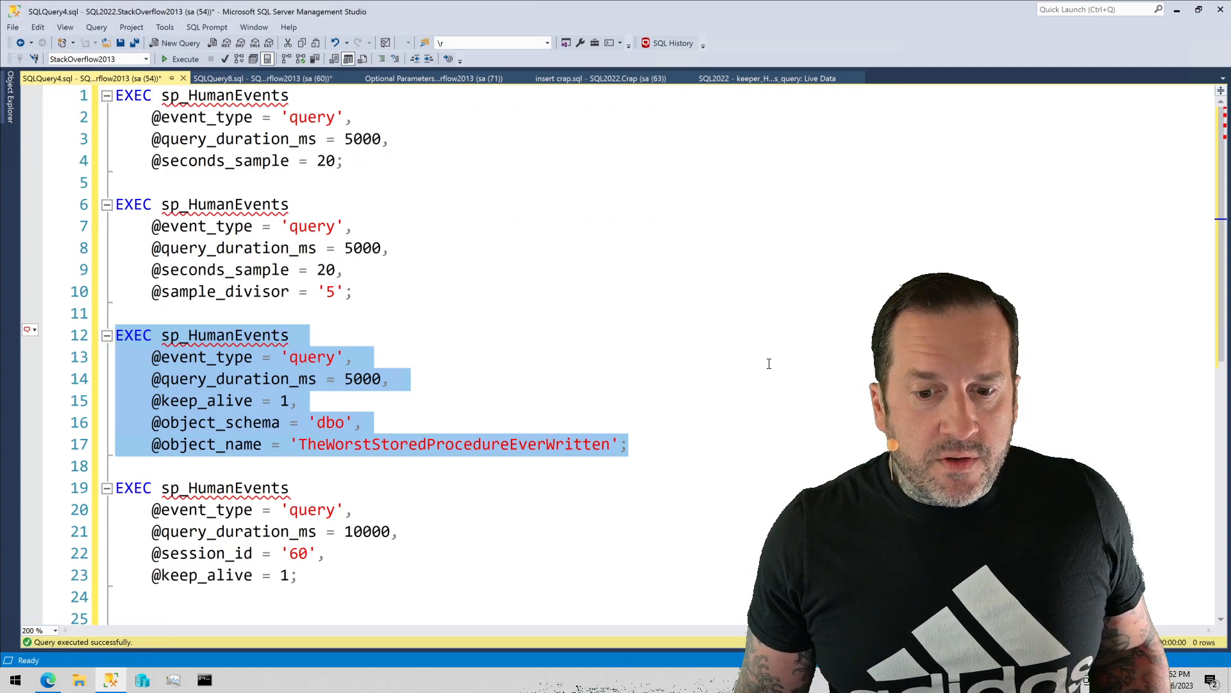
pyautogui.moveTo(764, 362)
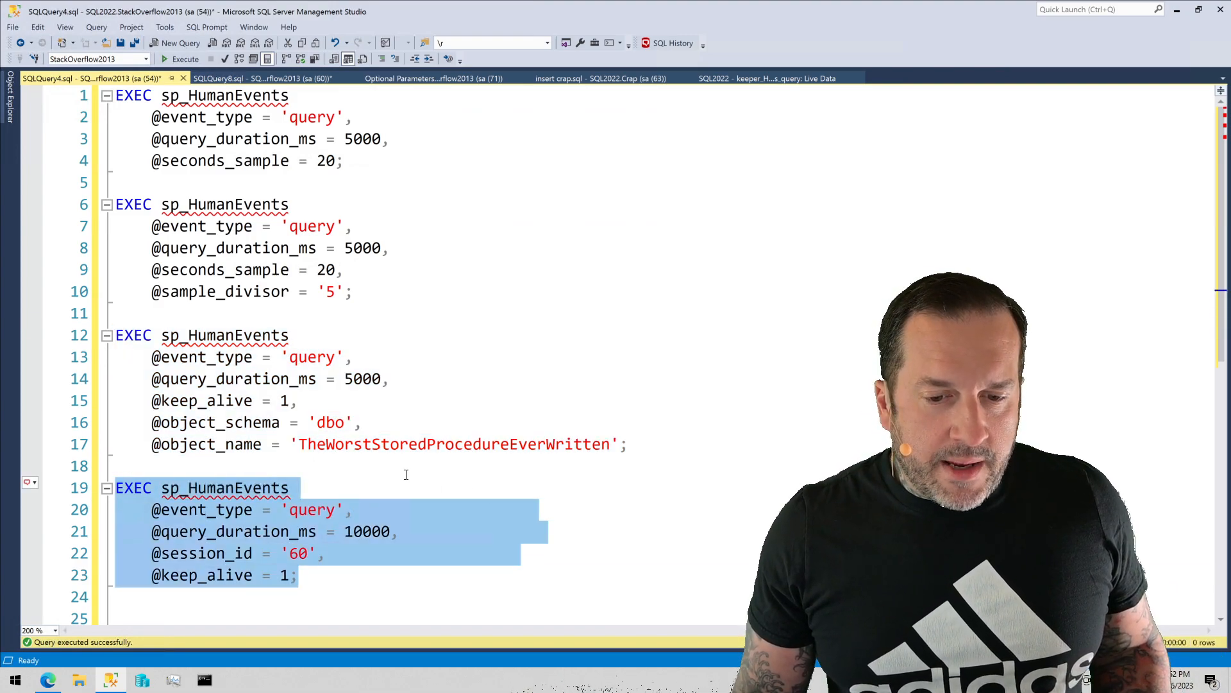
pyautogui.scroll(-3)
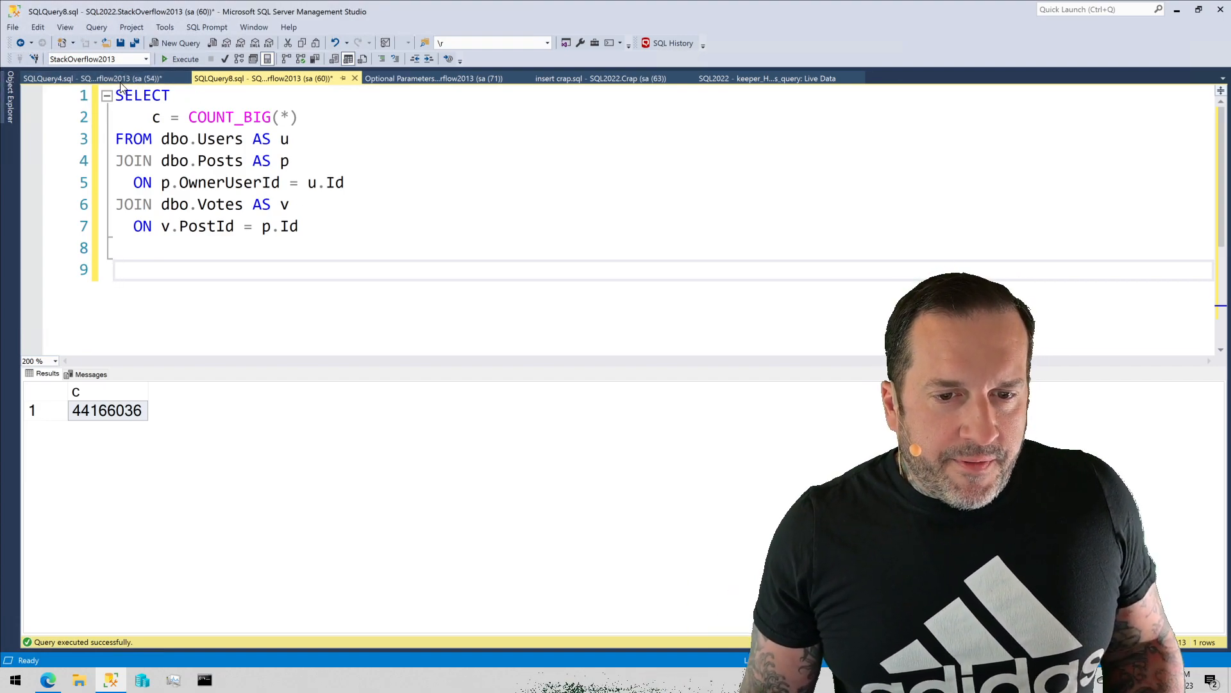
# Show the Live Data details of the query_post_execution_showplan event, duration 13973331.
pyautogui.click(67, 79)
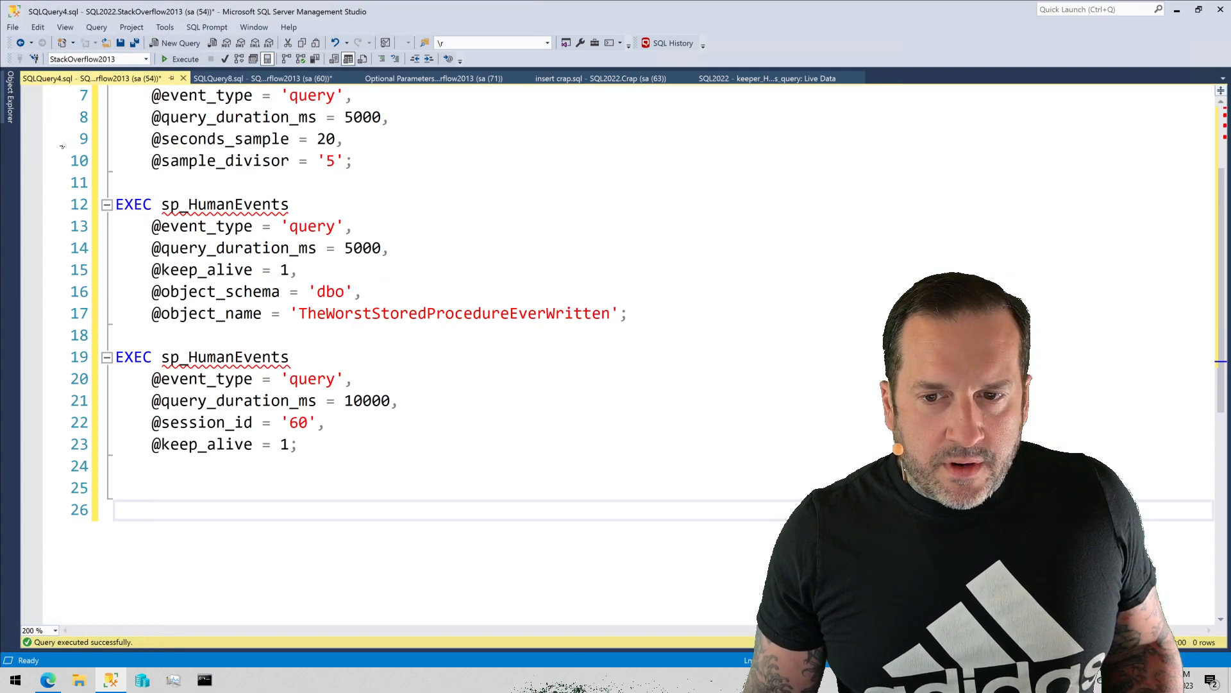
pyautogui.click(773, 79)
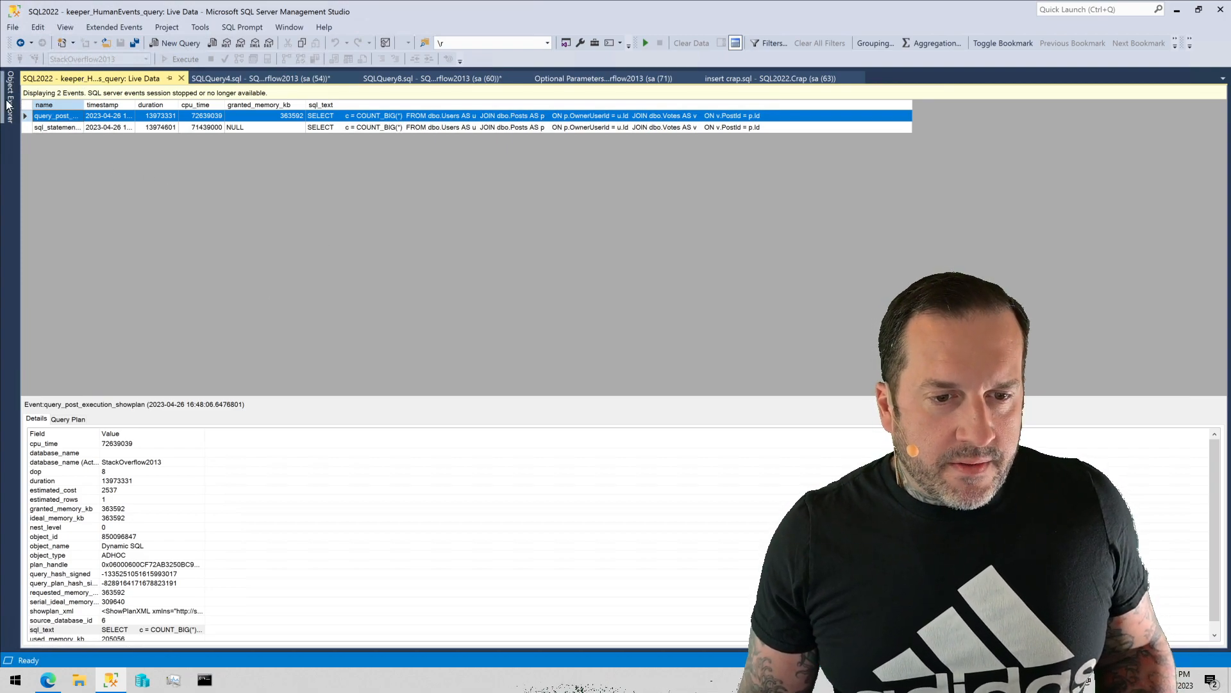
pyautogui.click(8, 94)
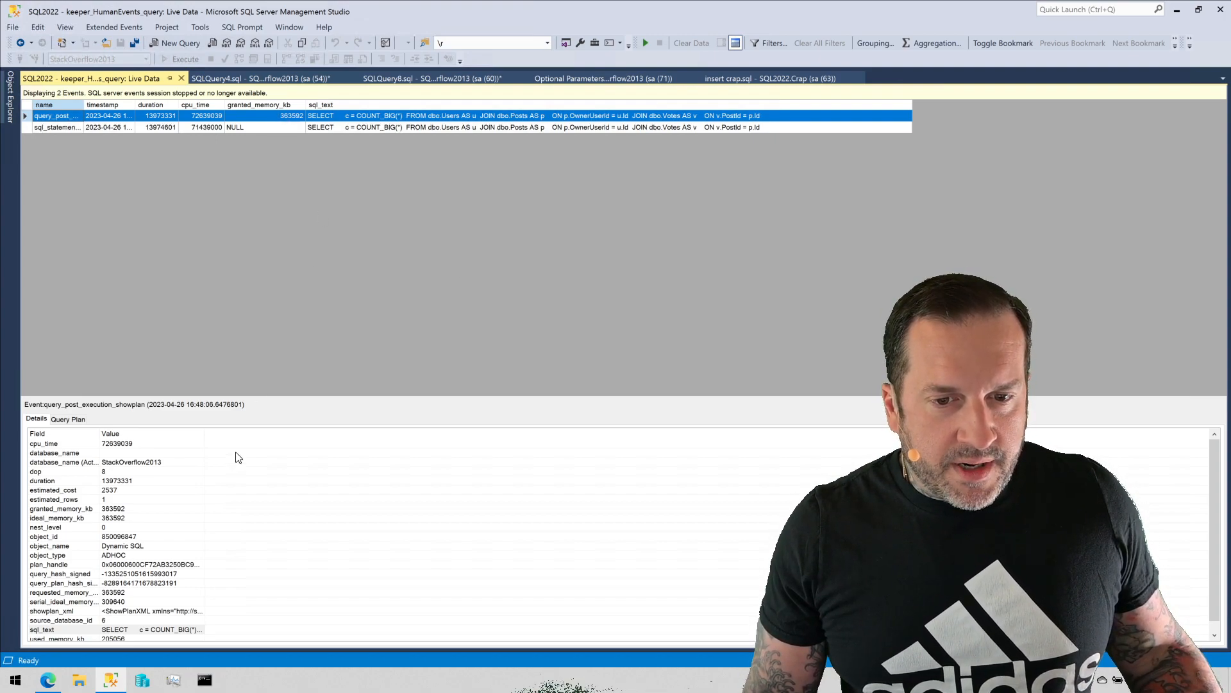
pyautogui.moveTo(415, 262)
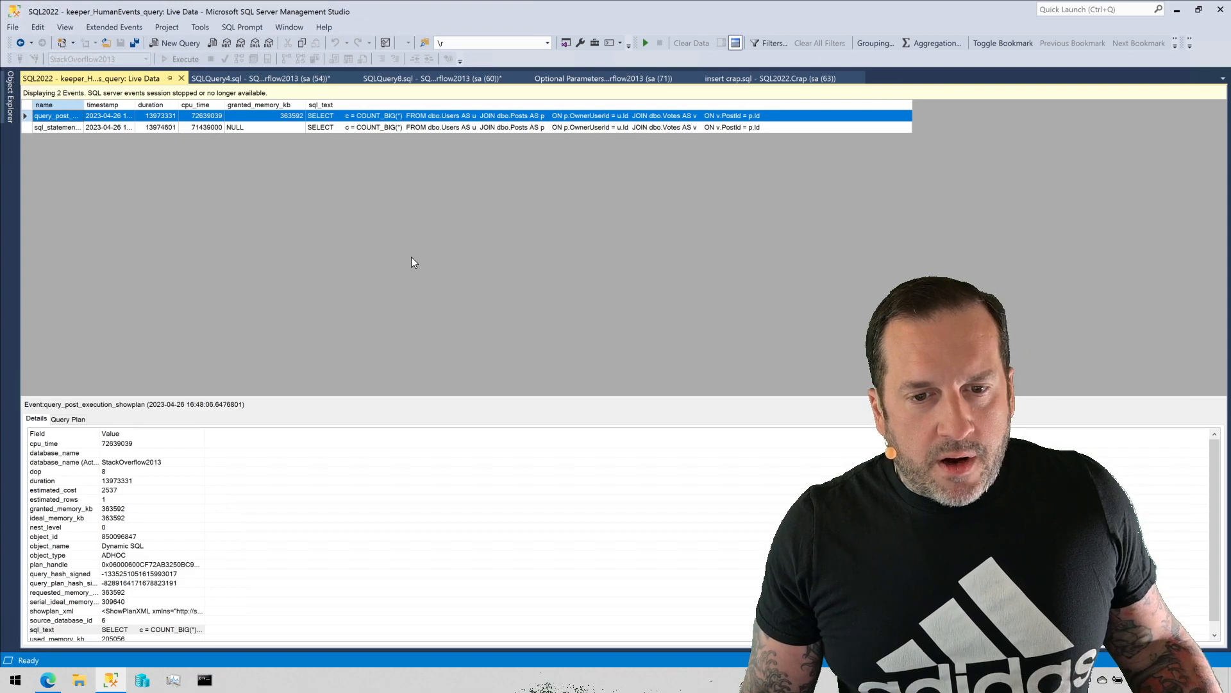
pyautogui.moveTo(266, 183)
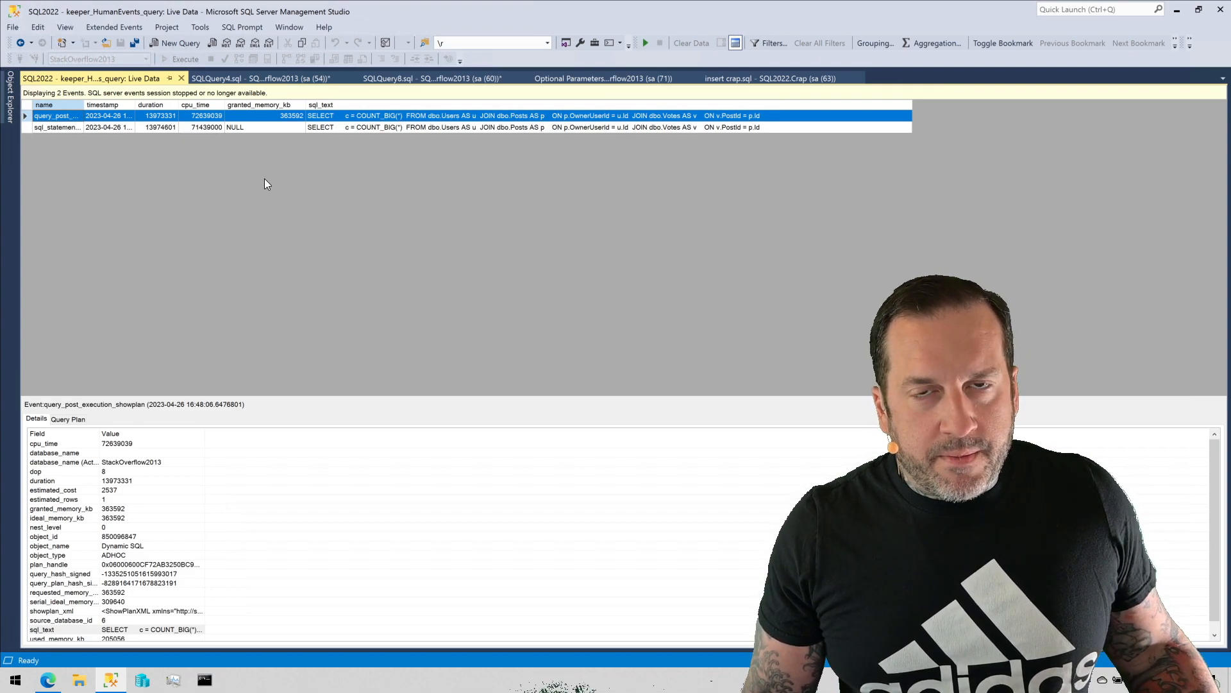
pyautogui.moveTo(224, 149)
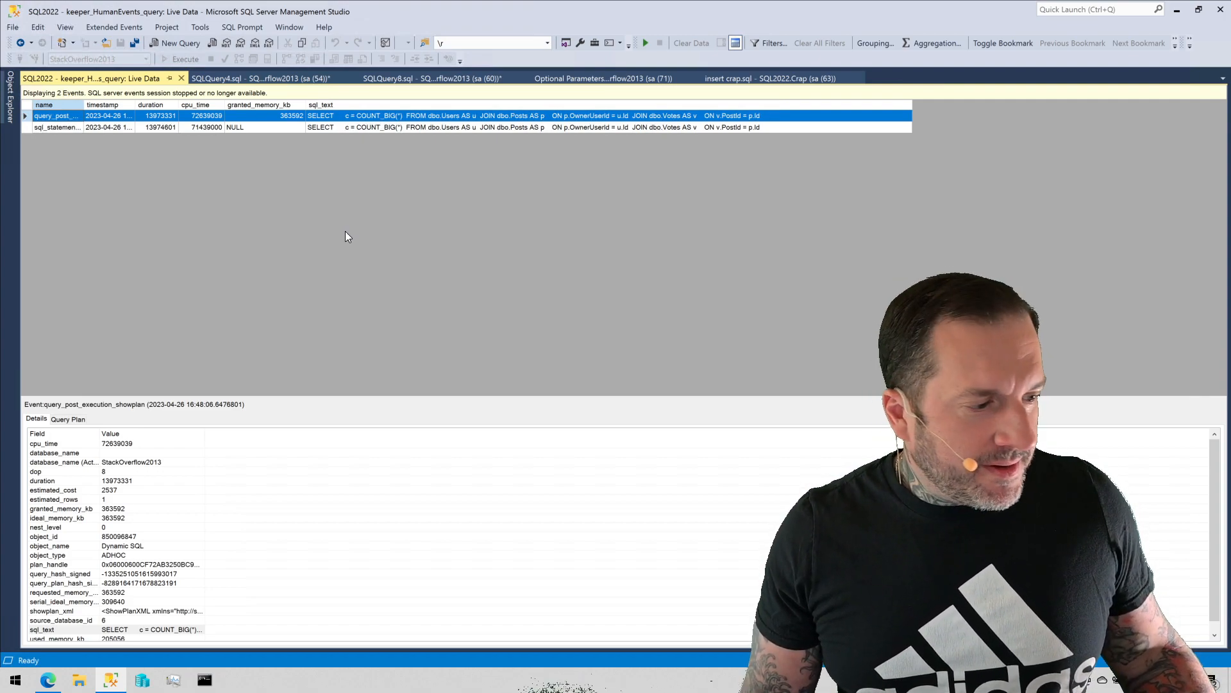
pyautogui.moveTo(328, 289)
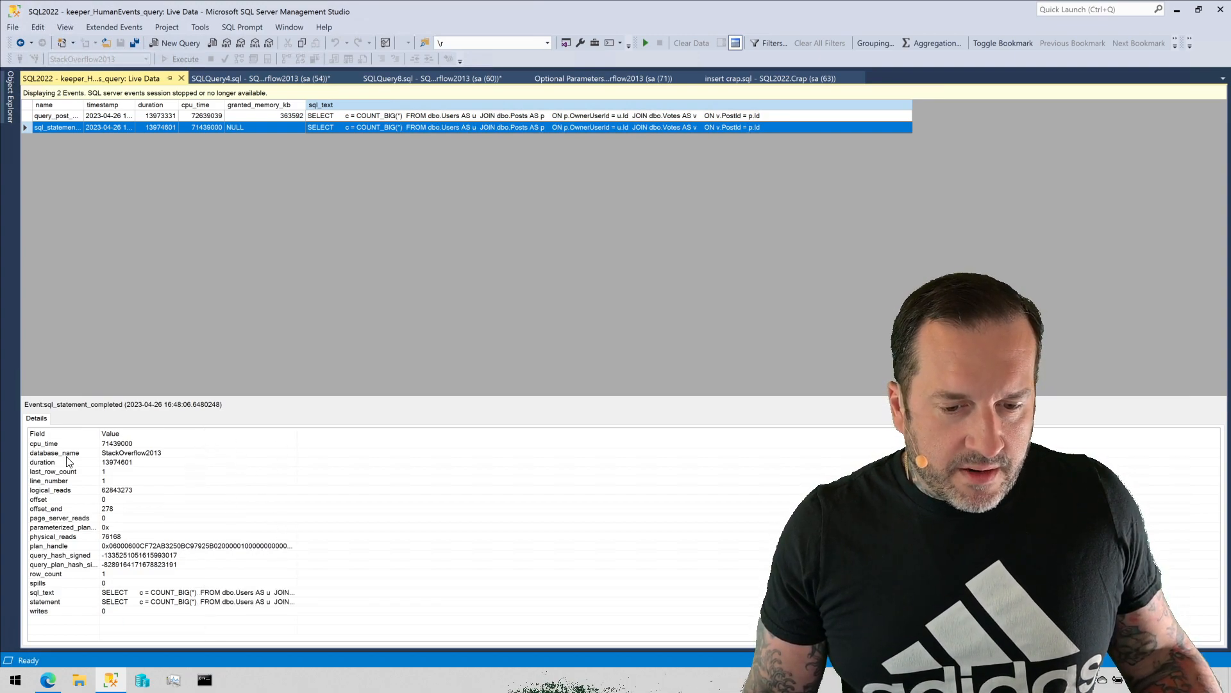
pyautogui.moveTo(426, 310)
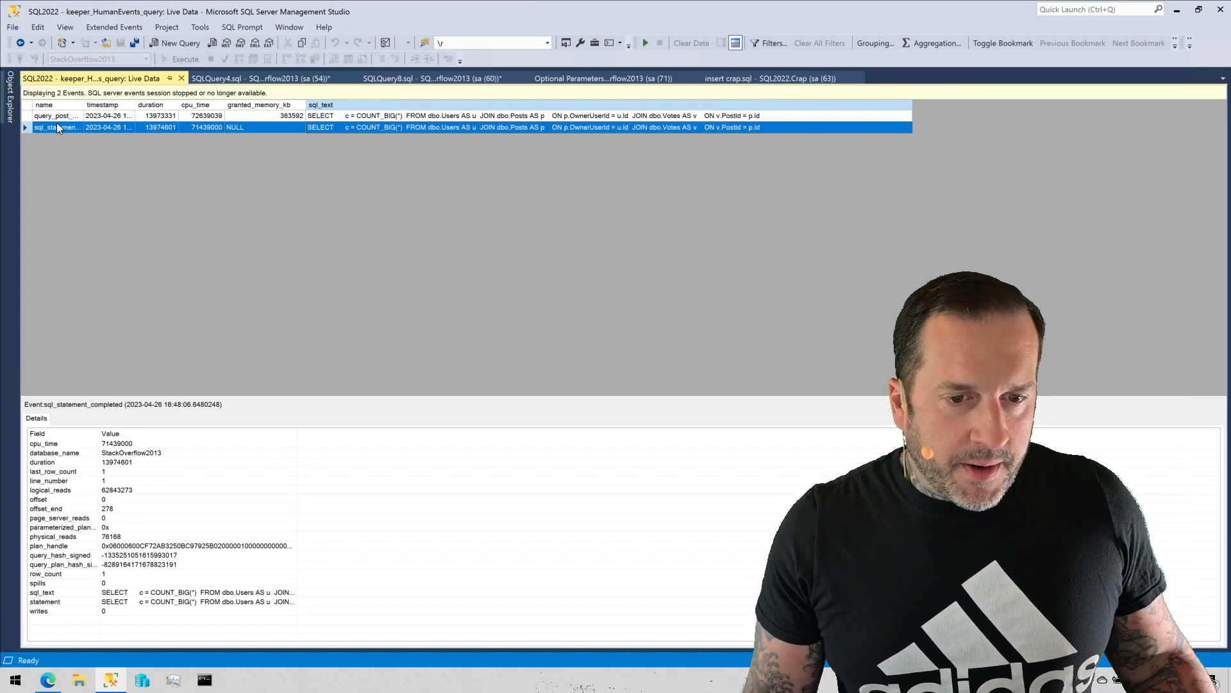
pyautogui.click(55, 116)
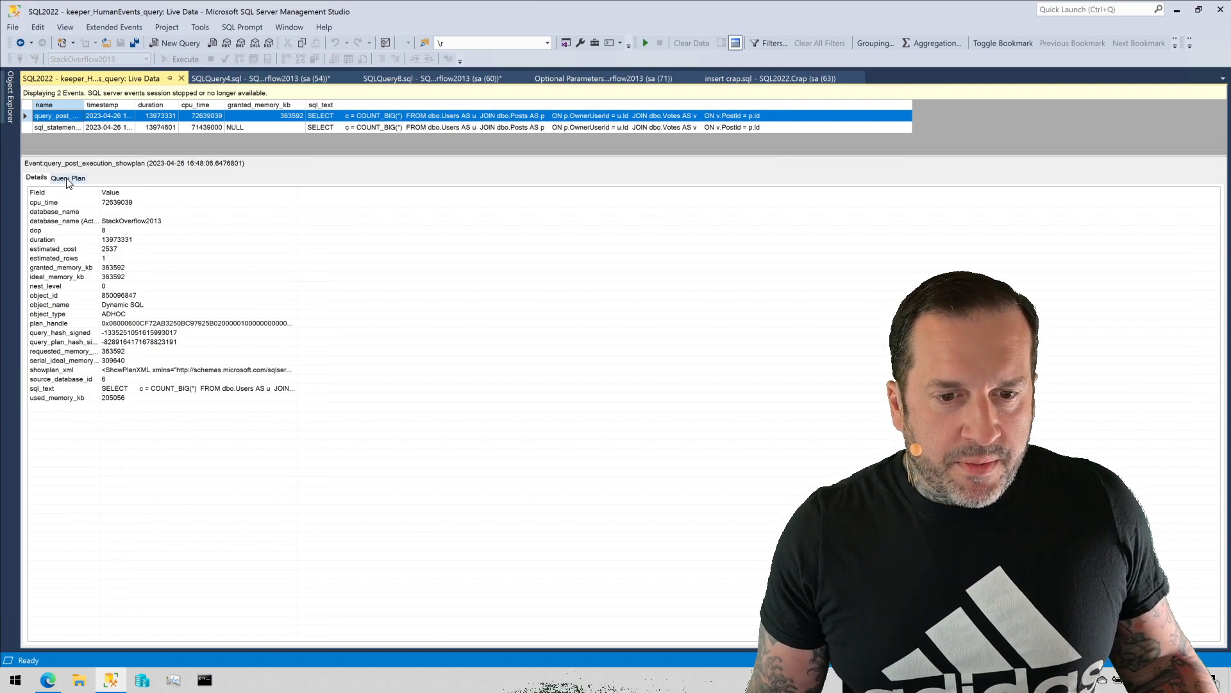
# Display the event's graphical execution plan with operator times like Nested Loops 13.032s.
pyautogui.click(67, 177)
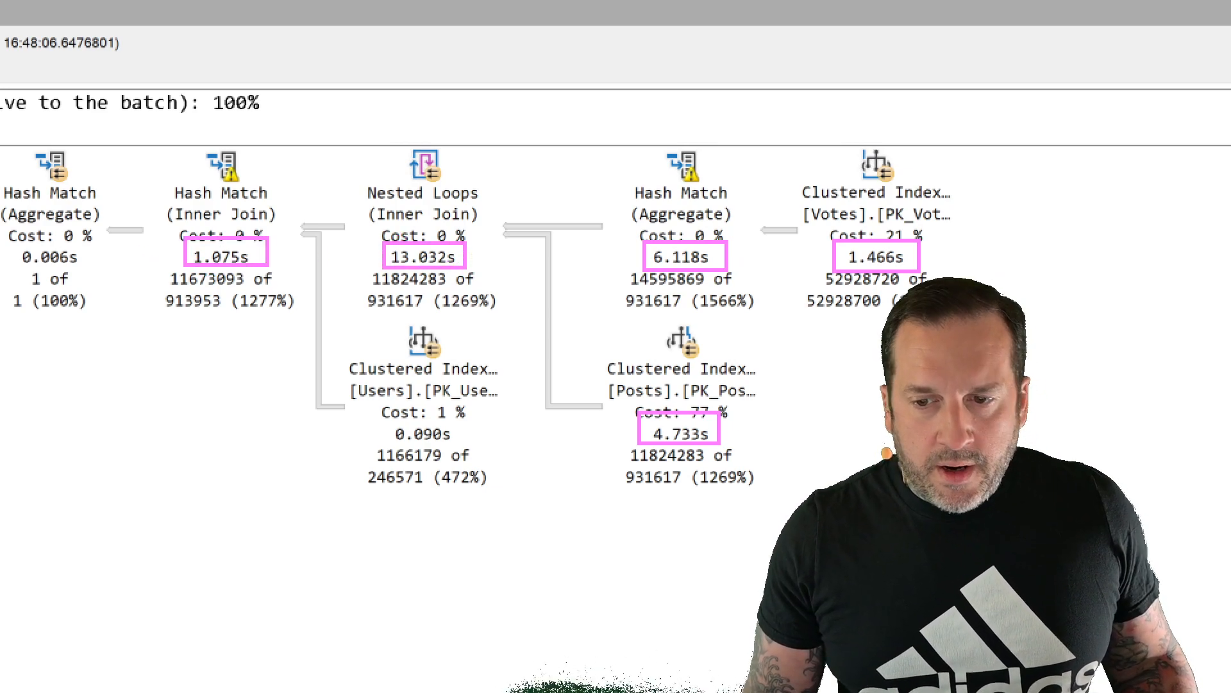
pyautogui.moveTo(440, 289)
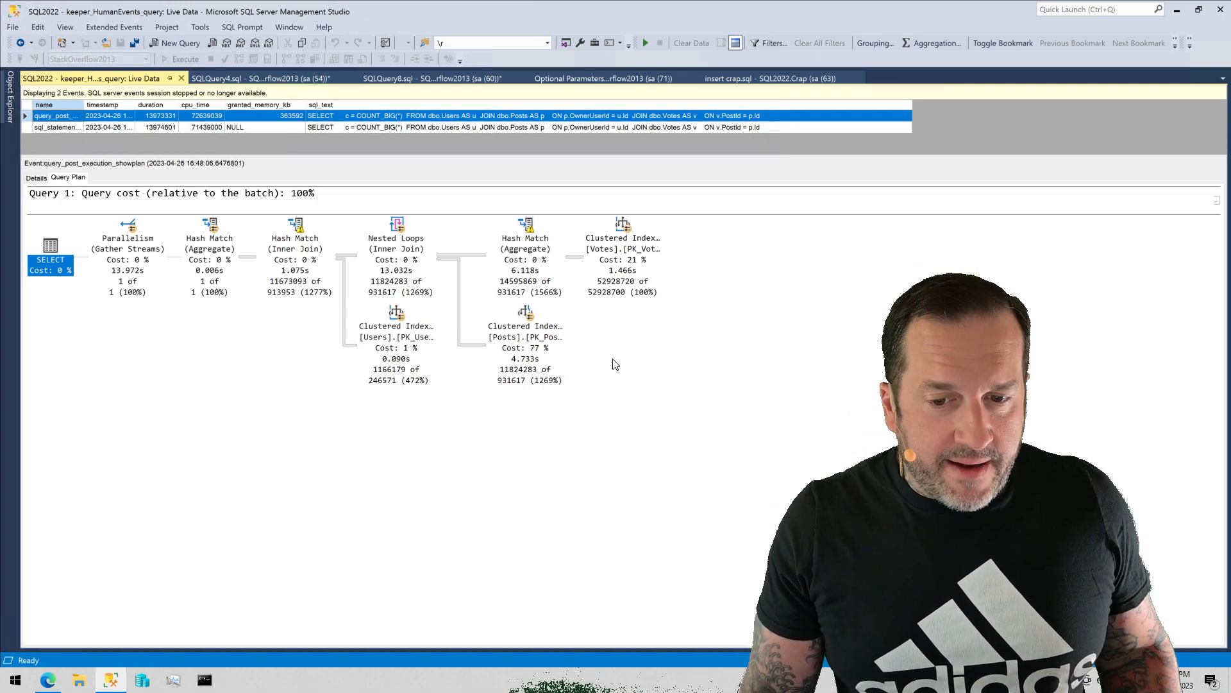
pyautogui.moveTo(624, 228)
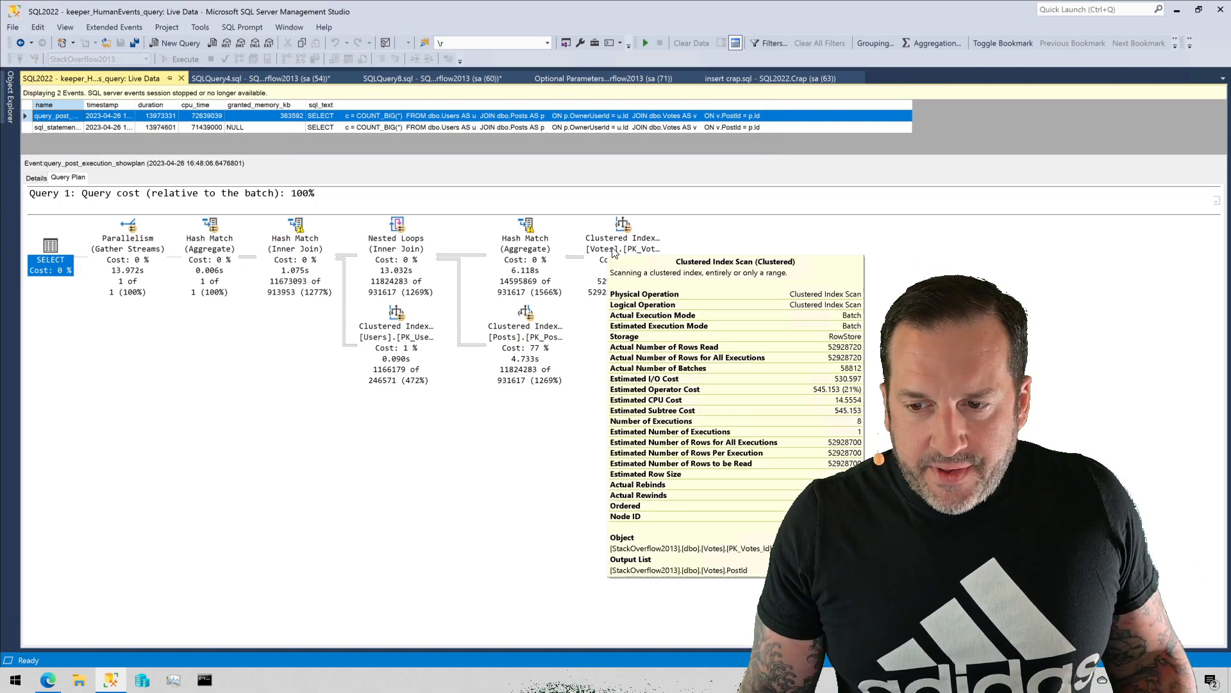
pyautogui.moveTo(526, 232)
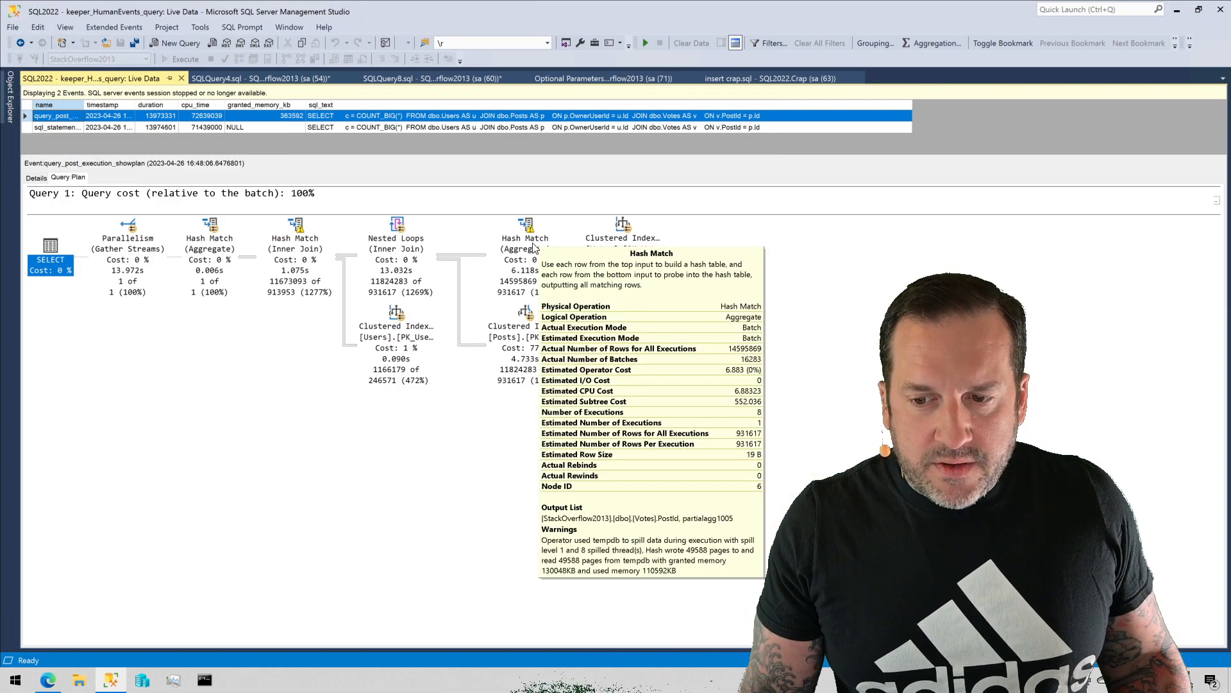
pyautogui.moveTo(695, 487)
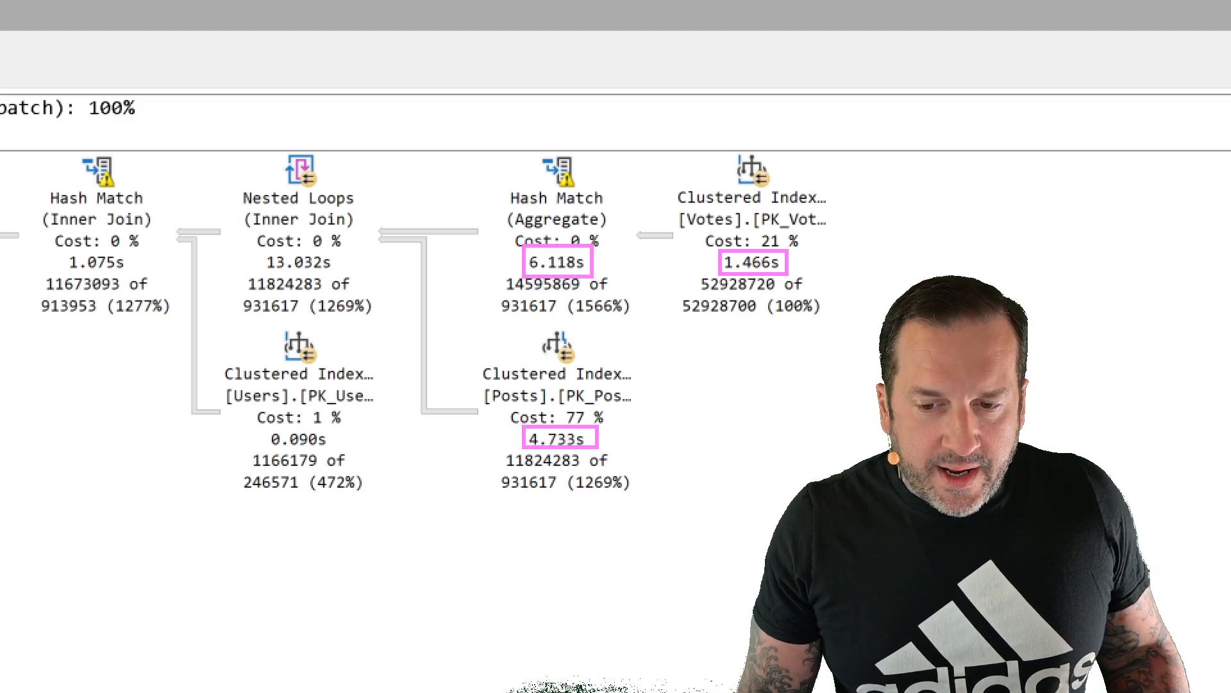
pyautogui.moveTo(266, 258)
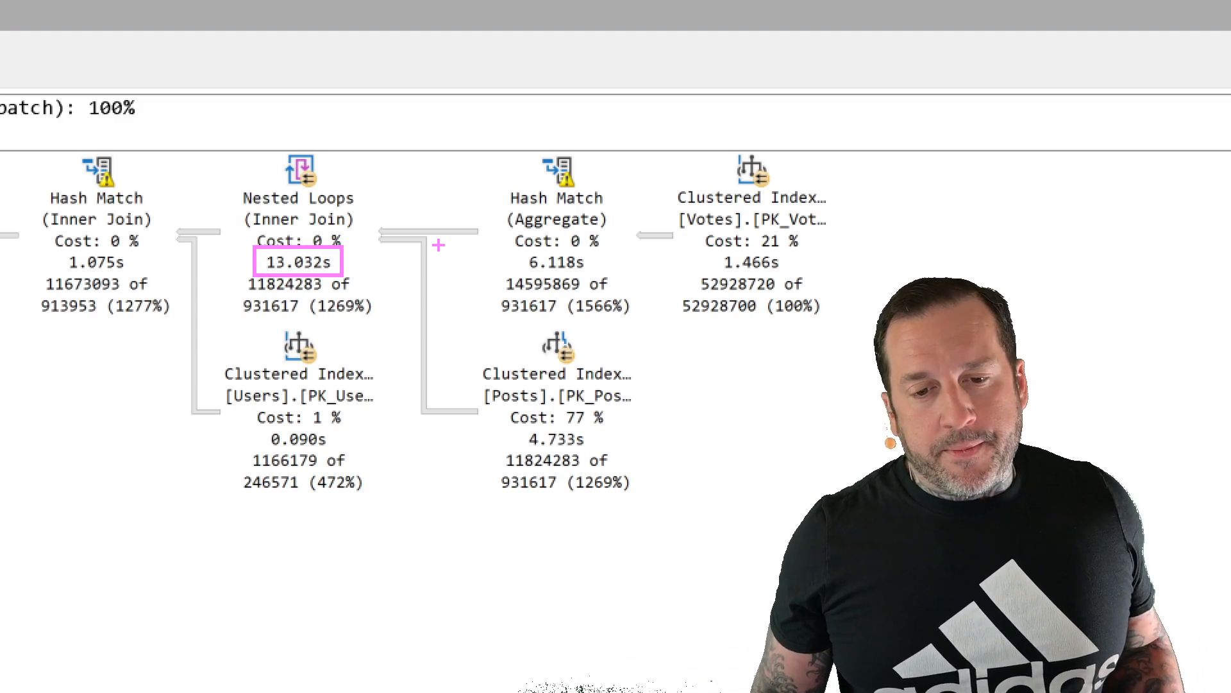
pyautogui.moveTo(362, 264)
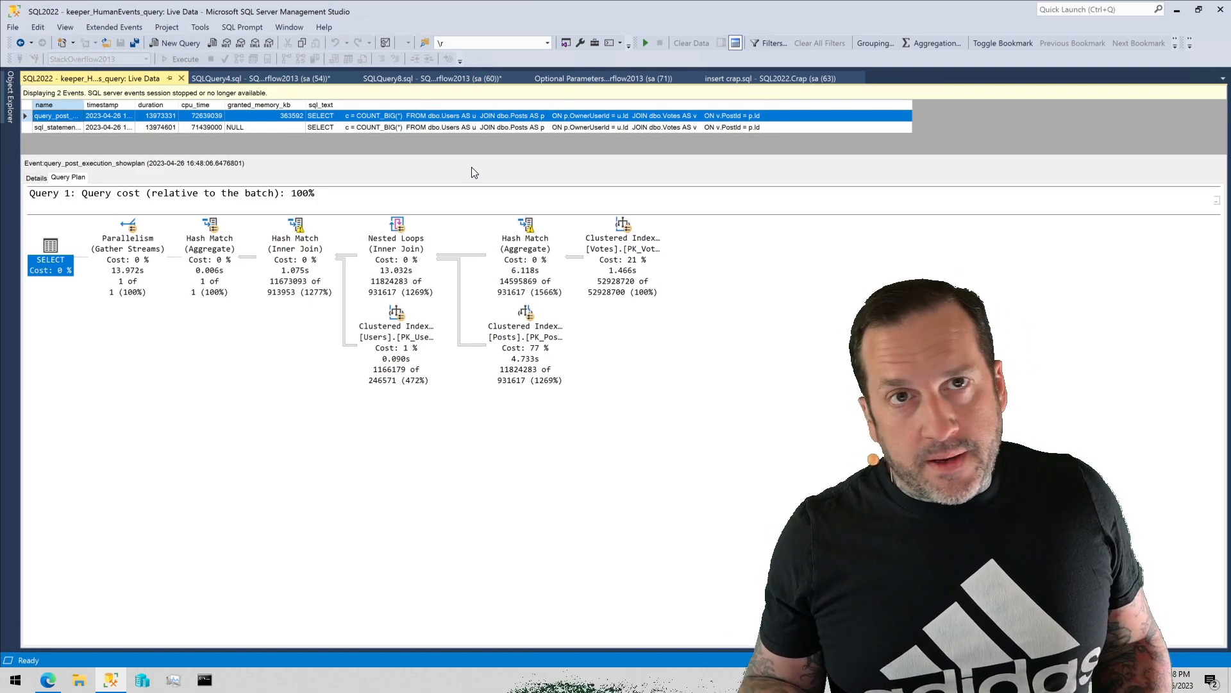
pyautogui.moveTo(485, 216)
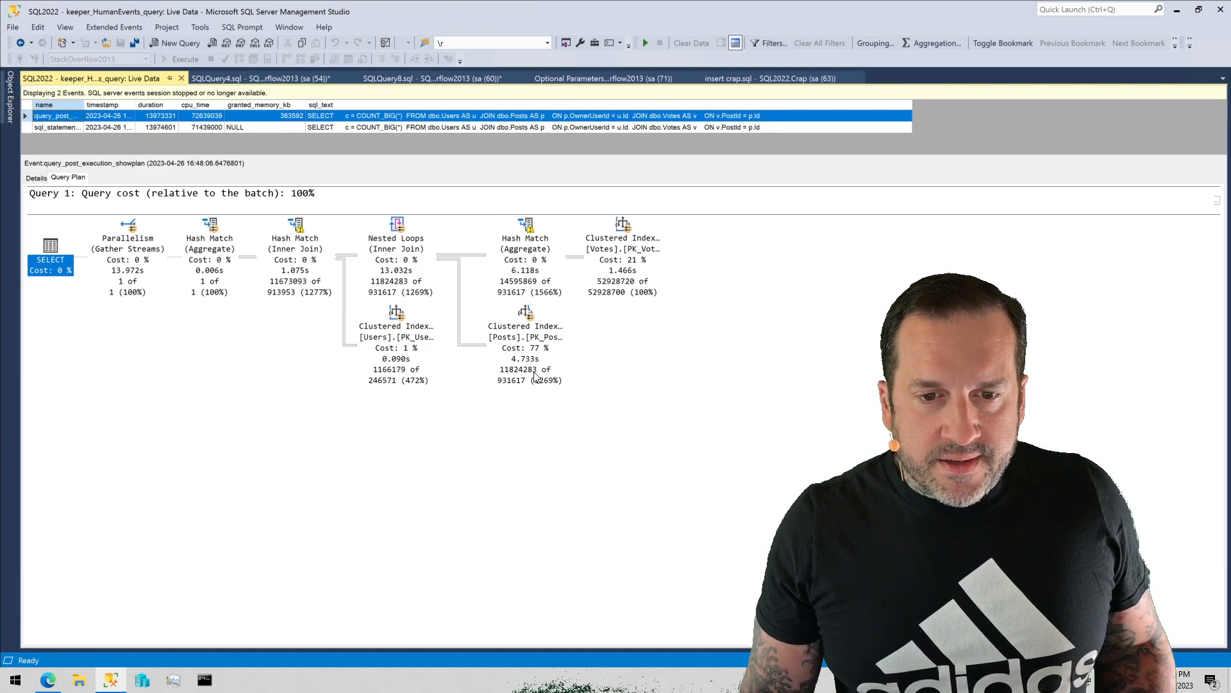
pyautogui.moveTo(525, 313)
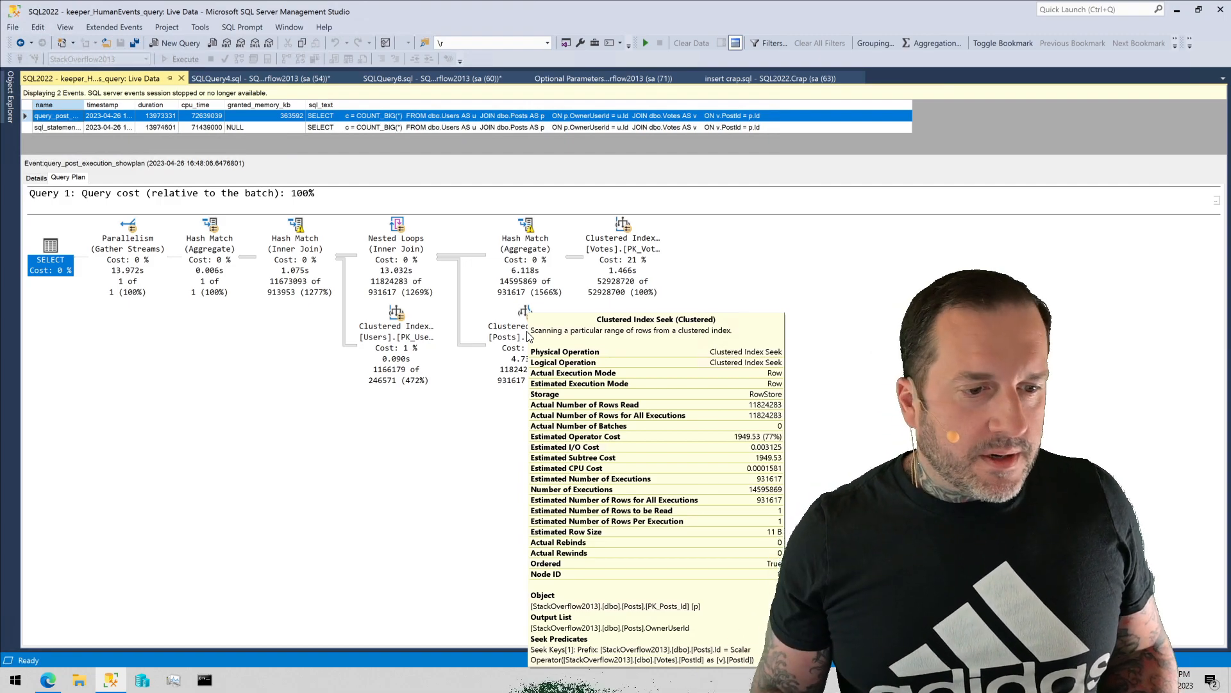
pyautogui.moveTo(188, 433)
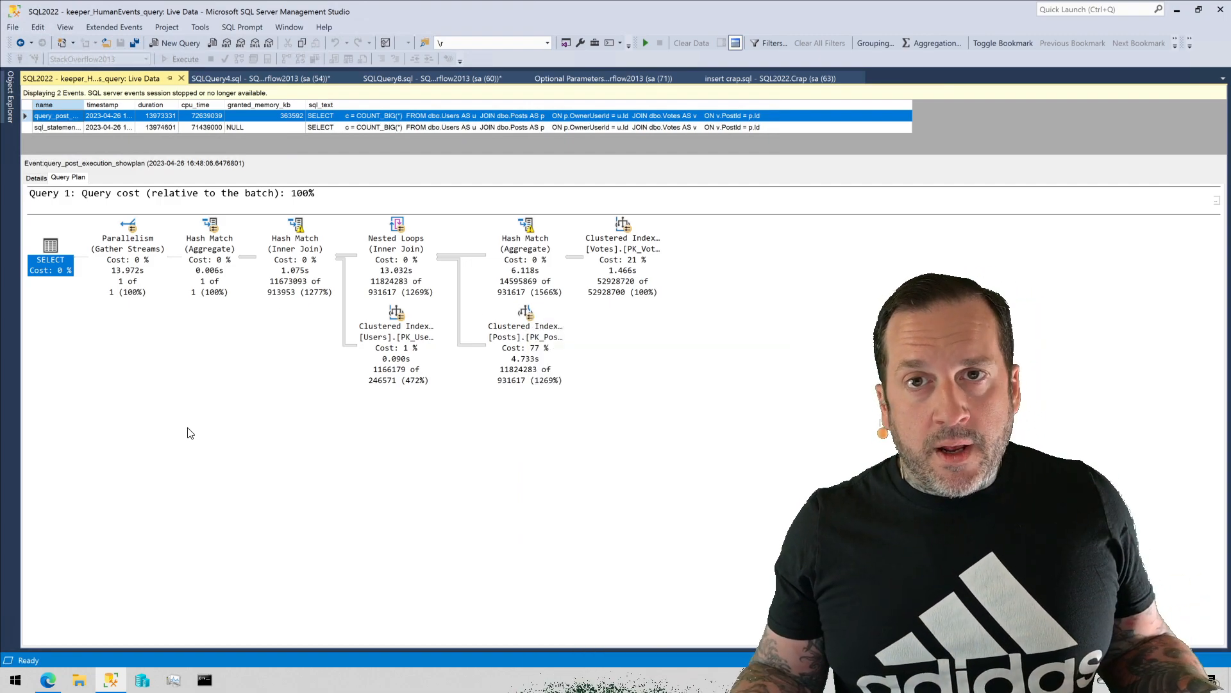